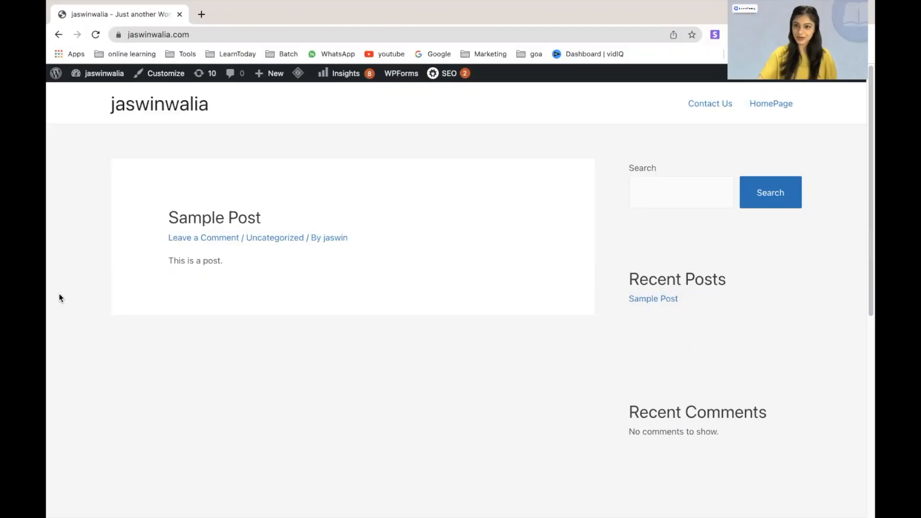
Go from the live site's front page to the admin dashboard via the admin bar.
left_click(103, 73)
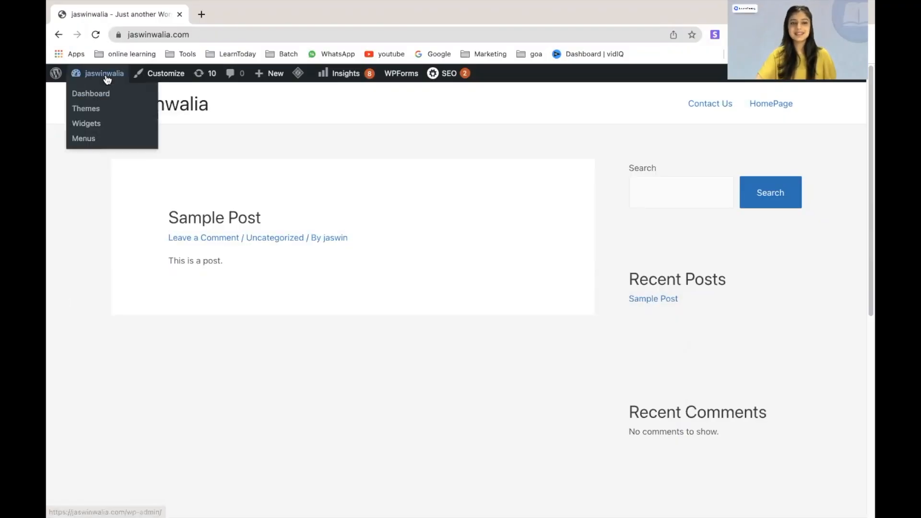
left_click(91, 94)
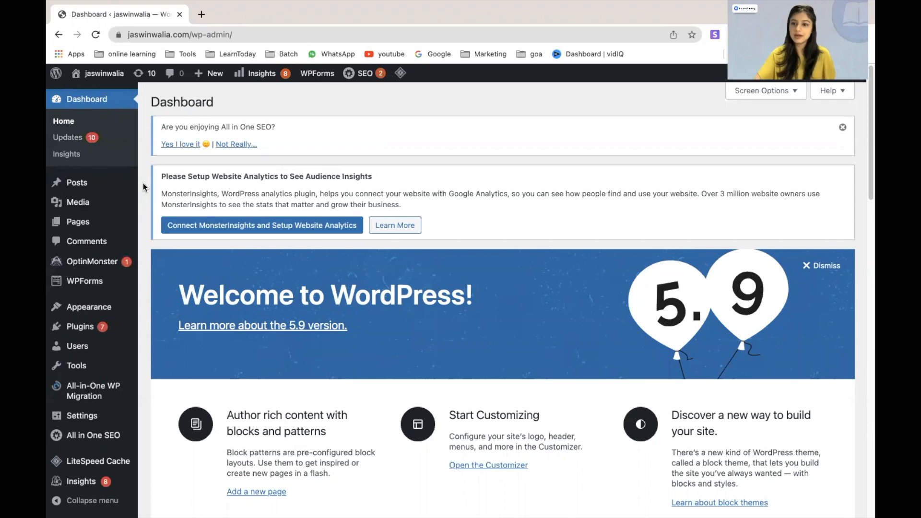
mouse_move(56, 148)
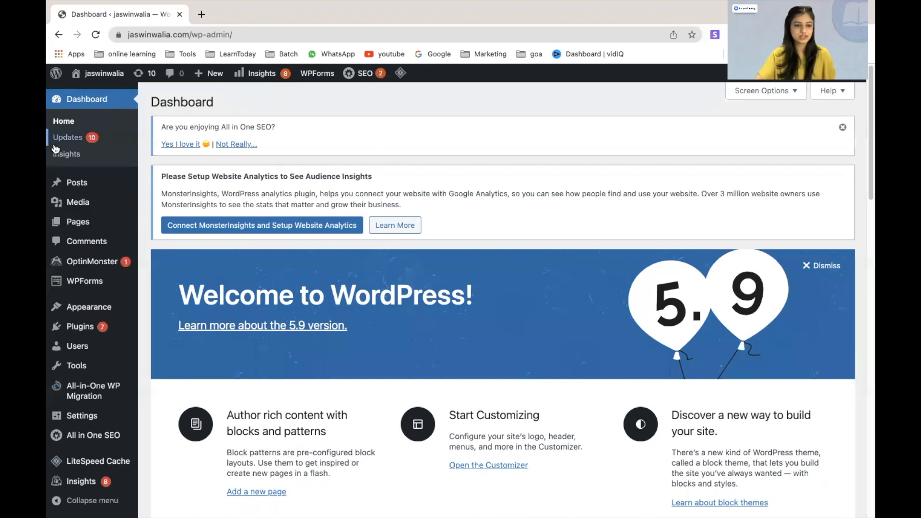
mouse_move(89, 307)
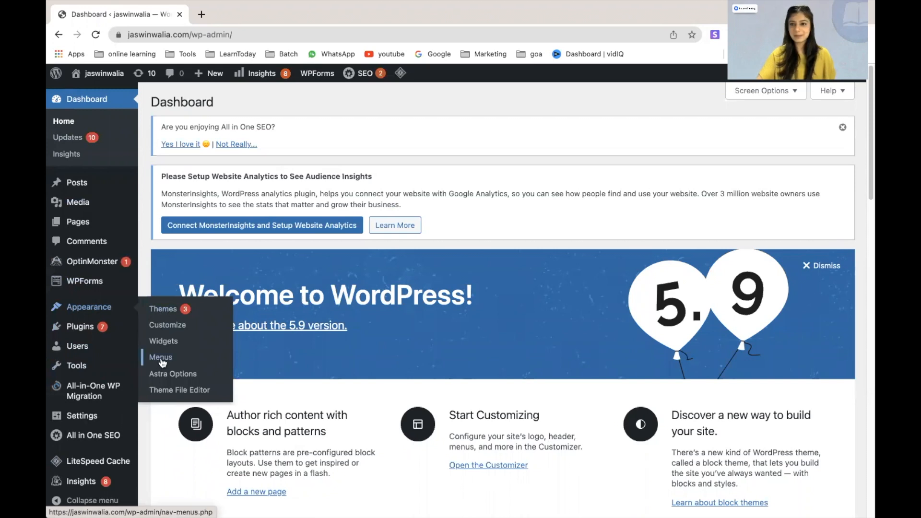
Reach the Menus screen under Appearance, showing the Primary menu's Contact Us and HomePage items.
left_click(160, 357)
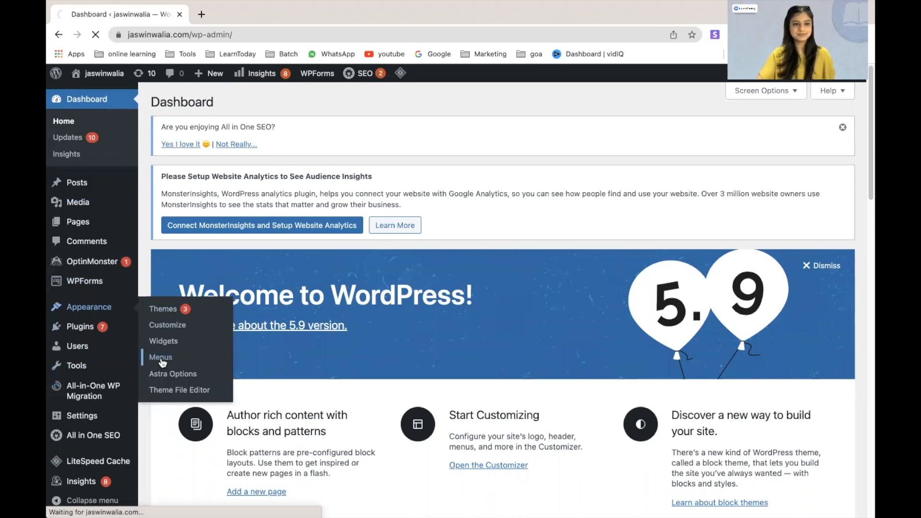
left_click(161, 357)
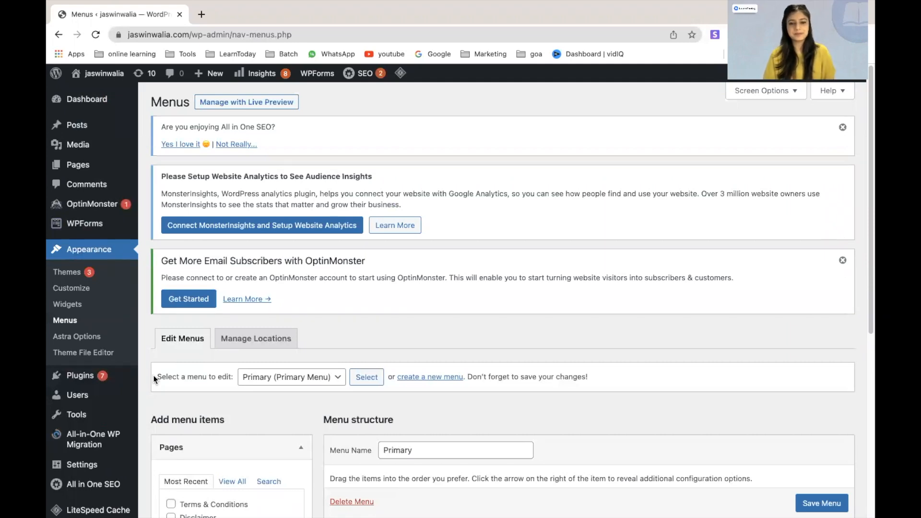
scroll("down", 3)
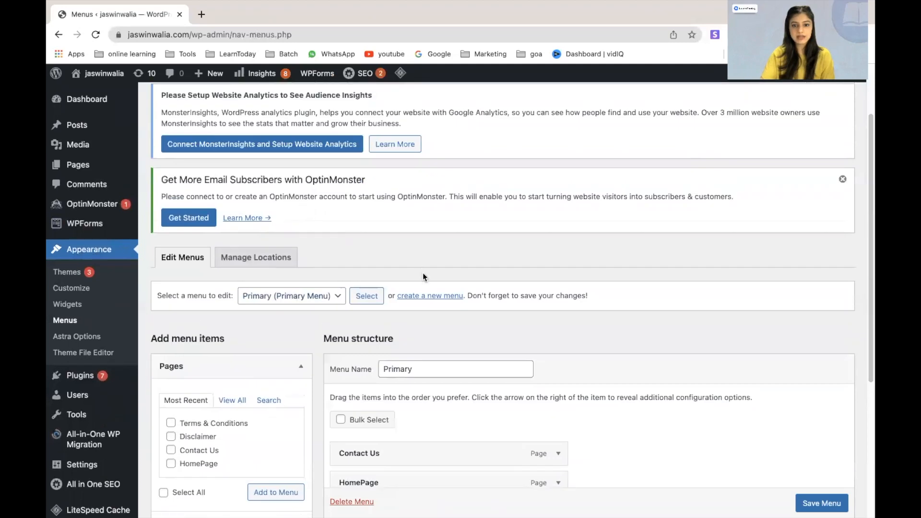
mouse_move(425, 299)
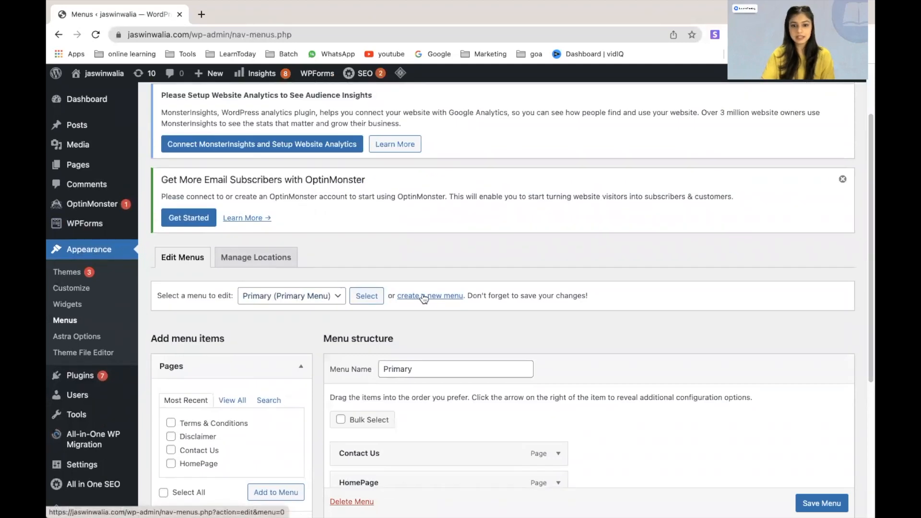
mouse_move(442, 302)
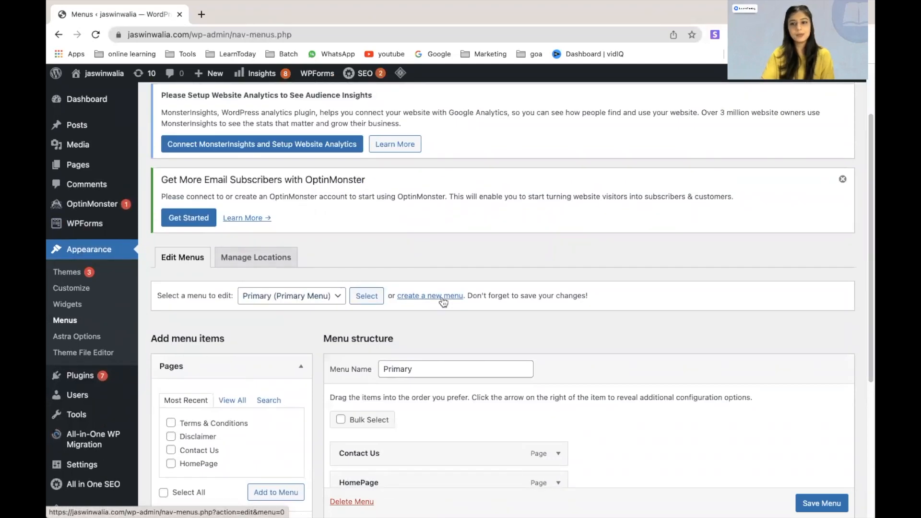
Start a new menu named 'Secondary' with the Footer Menu display location ticked.
left_click(430, 295)
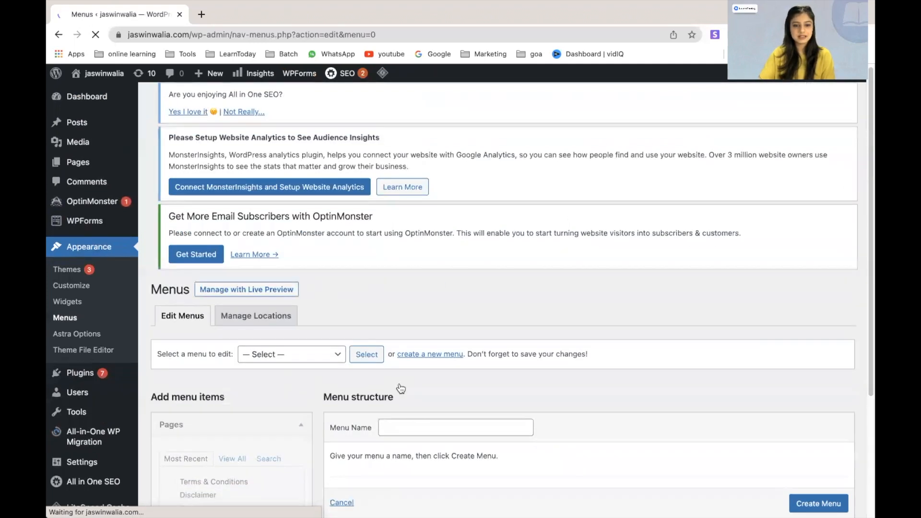
scroll("down", 3)
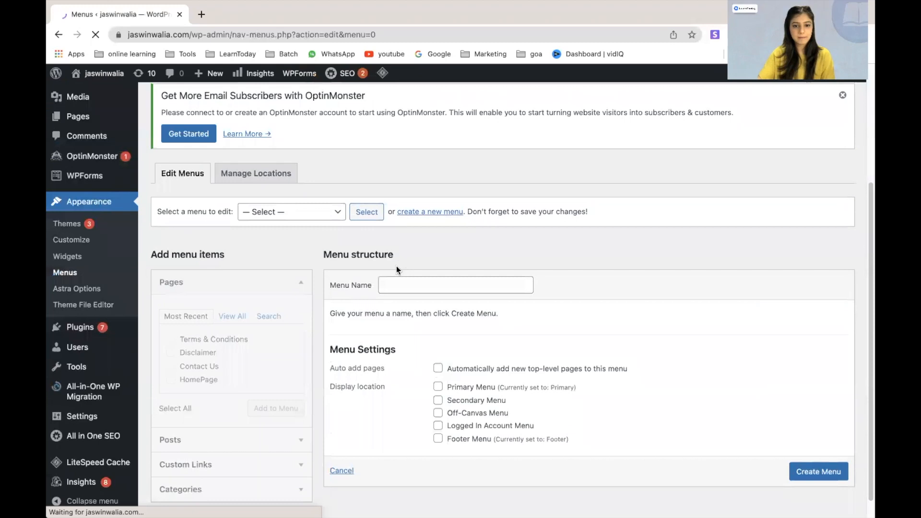
left_click(455, 284)
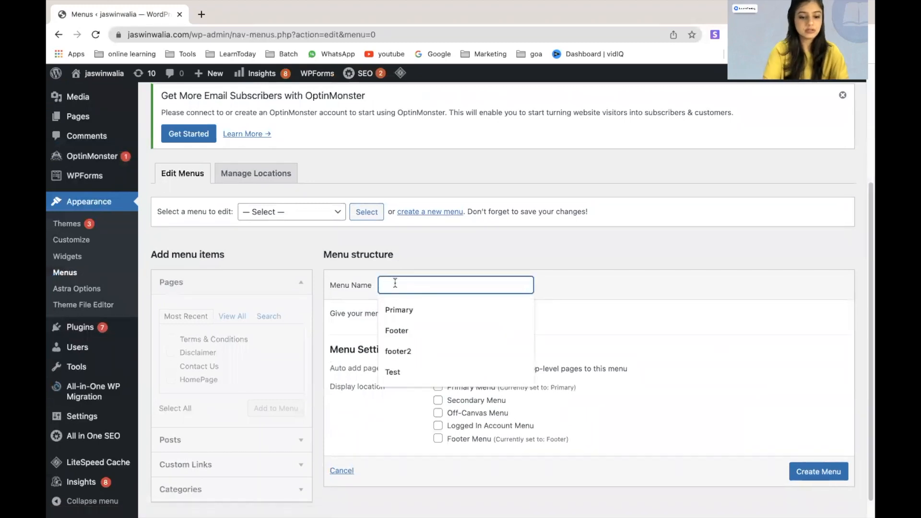
type("Secondary")
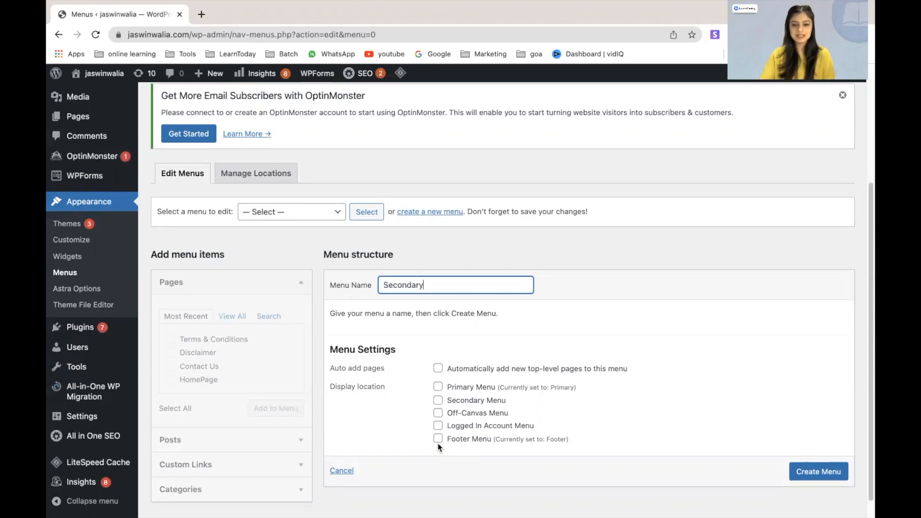
left_click(437, 439)
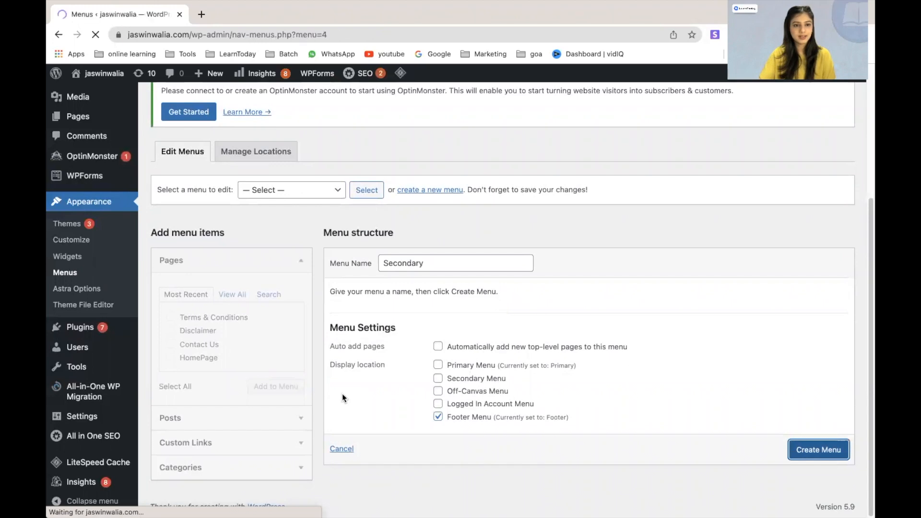
Create the Secondary menu, then tick the Privacy Policy, Disclaimer and Terms & Conditions pages.
left_click(817, 449)
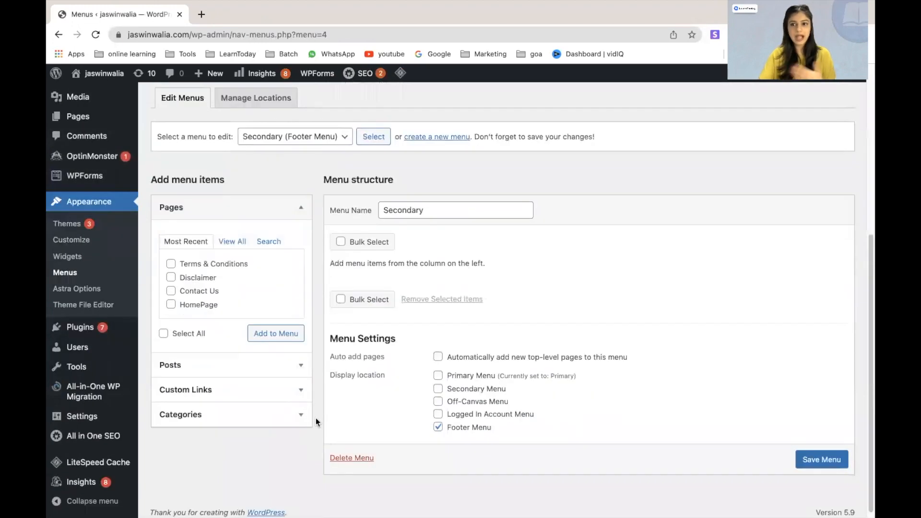
mouse_move(167, 426)
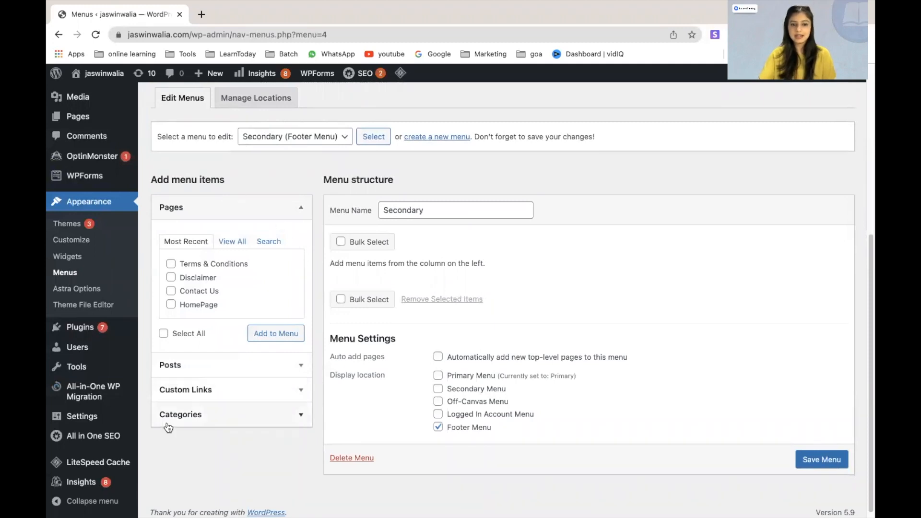
mouse_move(200, 257)
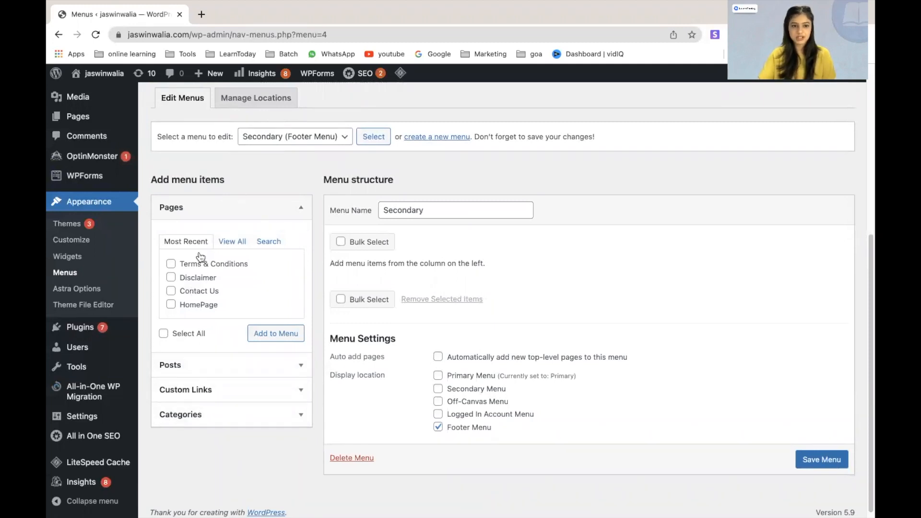
mouse_move(199, 296)
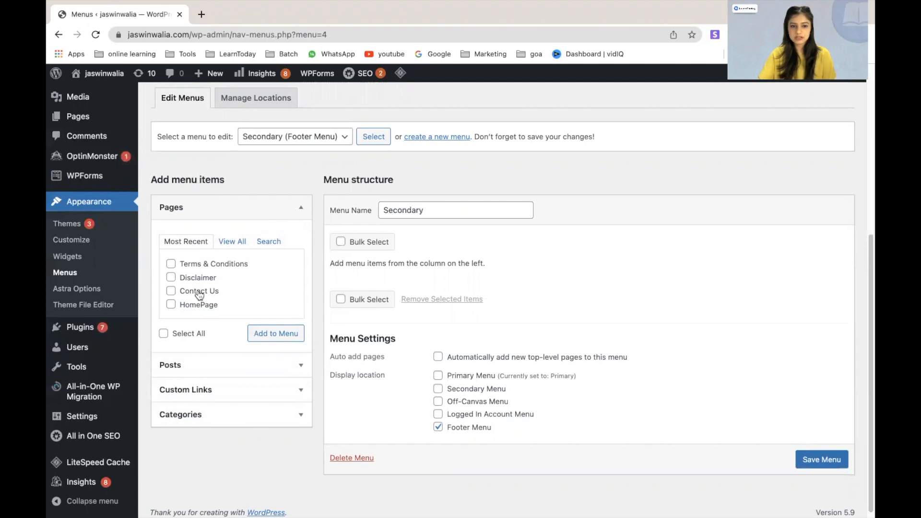
left_click(233, 241)
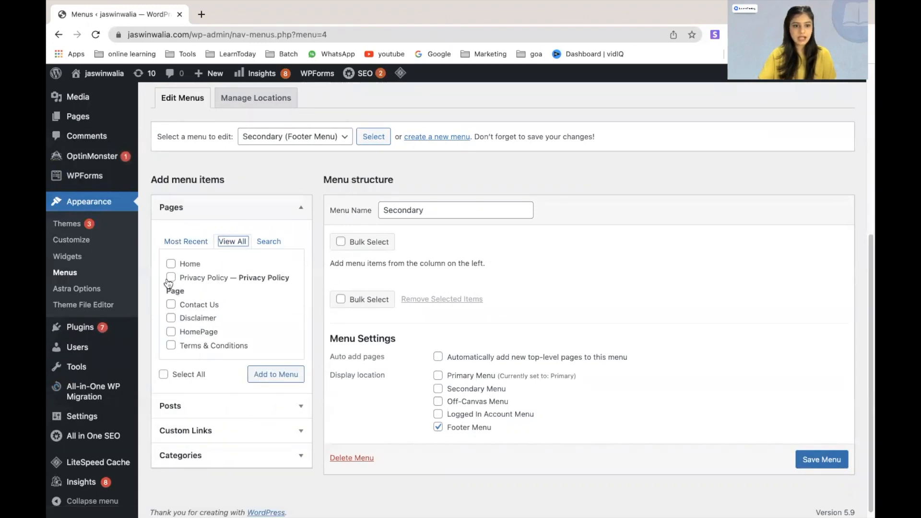
left_click(171, 277)
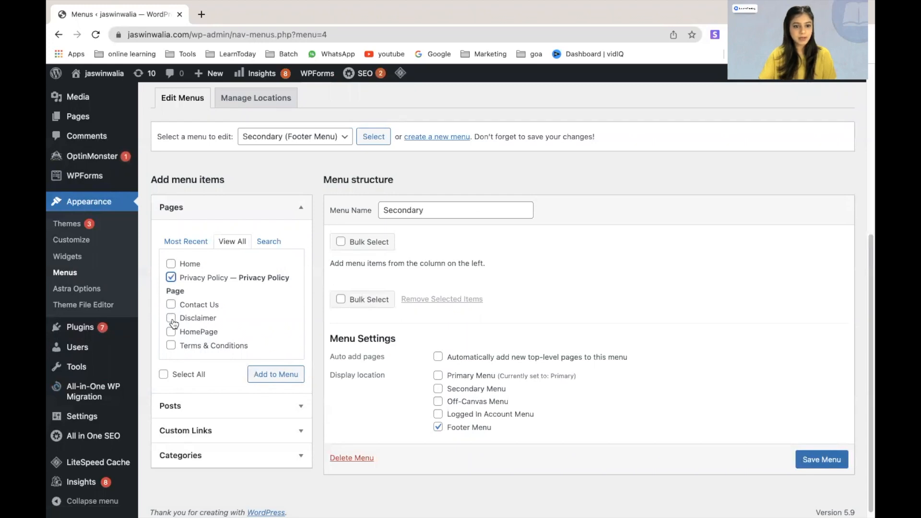
left_click(171, 318)
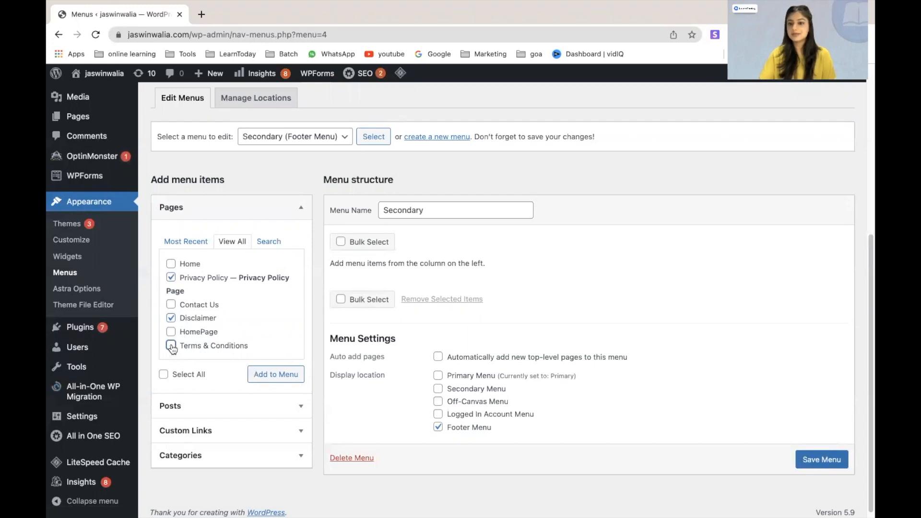
left_click(170, 346)
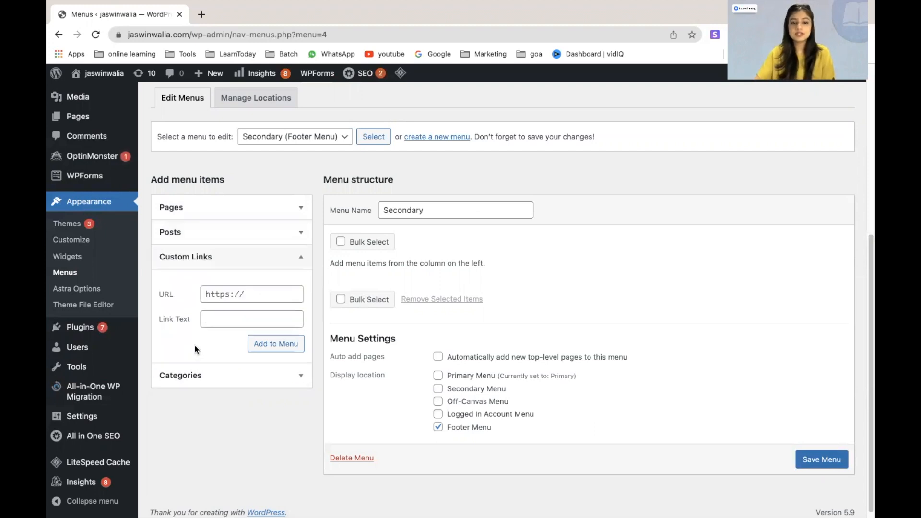
mouse_move(194, 344)
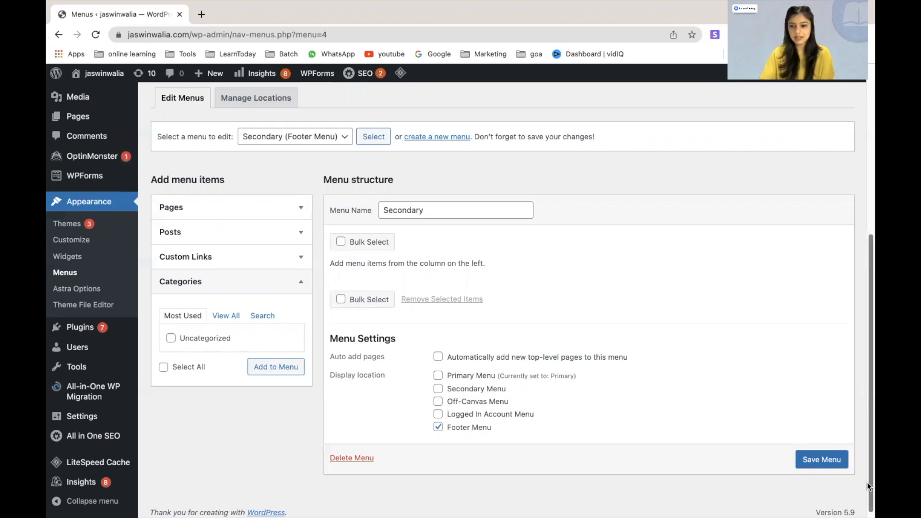
Add the three ticked pages from the Pages panel to the Secondary menu.
left_click(171, 207)
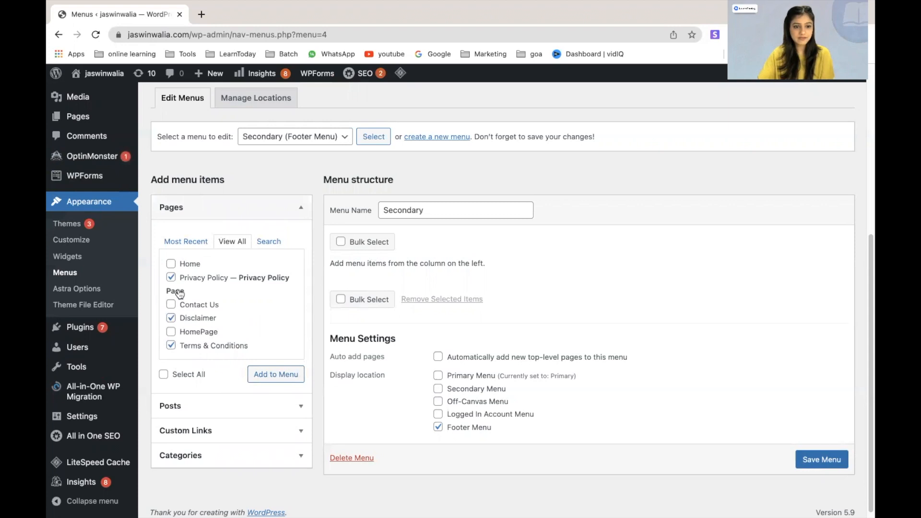
left_click(275, 374)
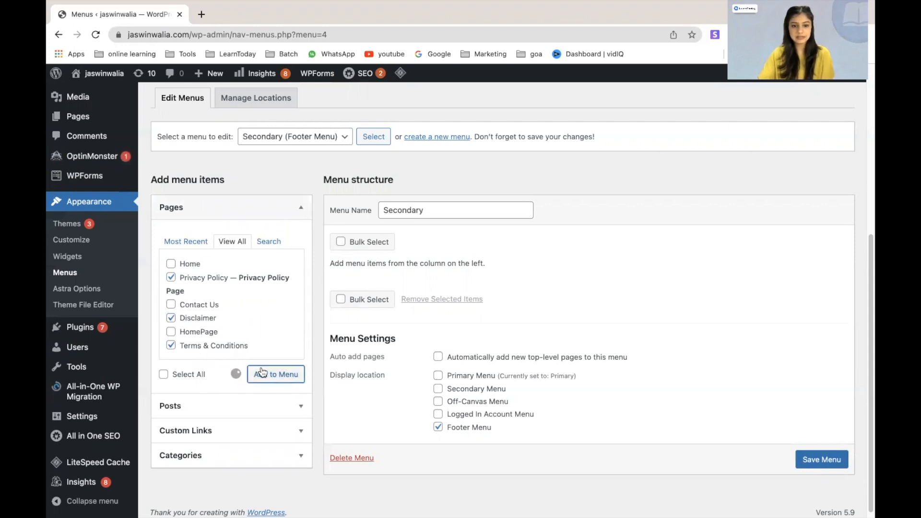
left_click(275, 374)
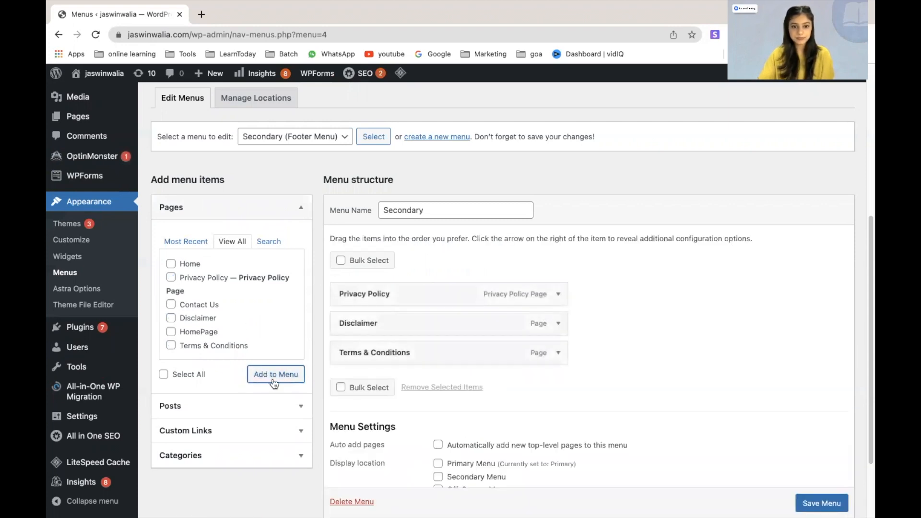
Reorder the items to Privacy Policy, Terms & Conditions, Disclaimer and save the menu.
left_click_drag(358, 324, 364, 310)
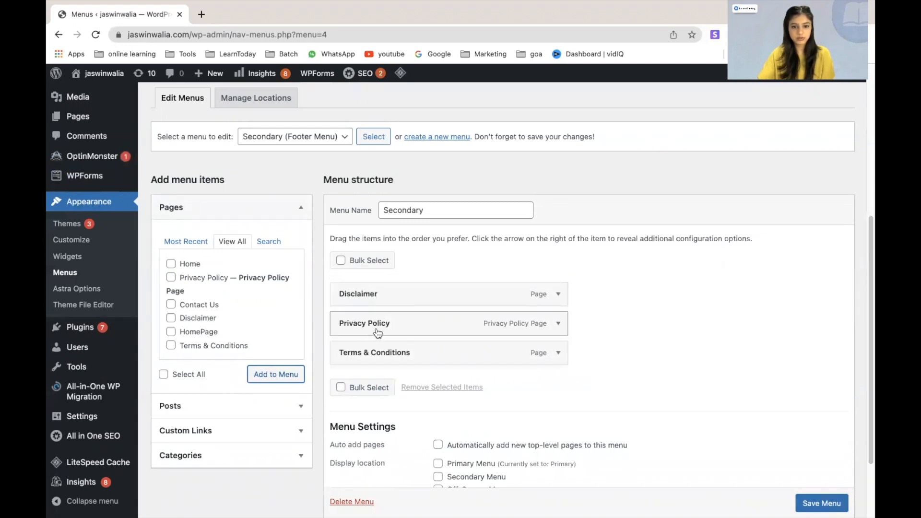
left_click_drag(376, 324, 376, 288)
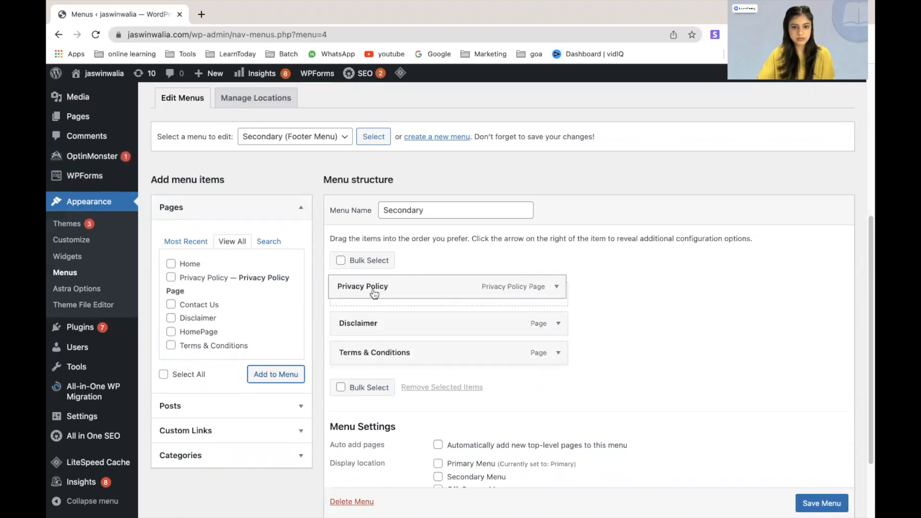
left_click_drag(374, 352, 374, 313)
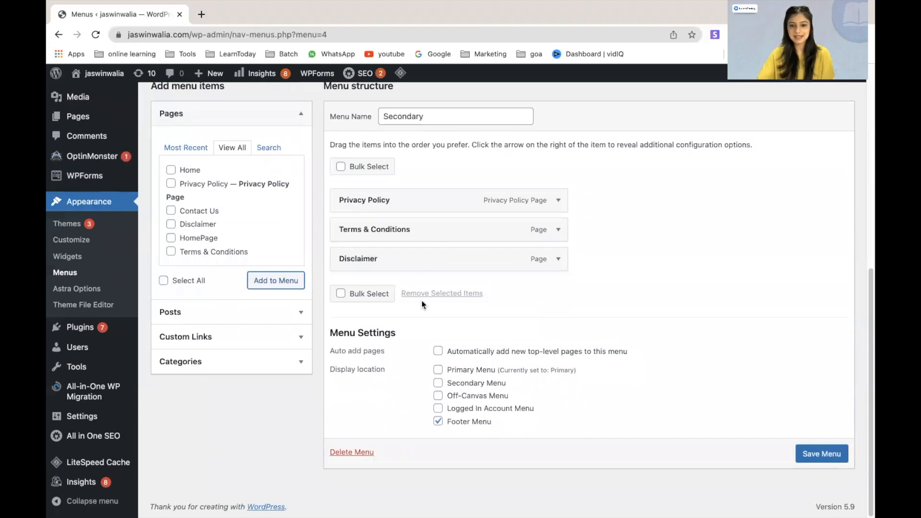
left_click(822, 453)
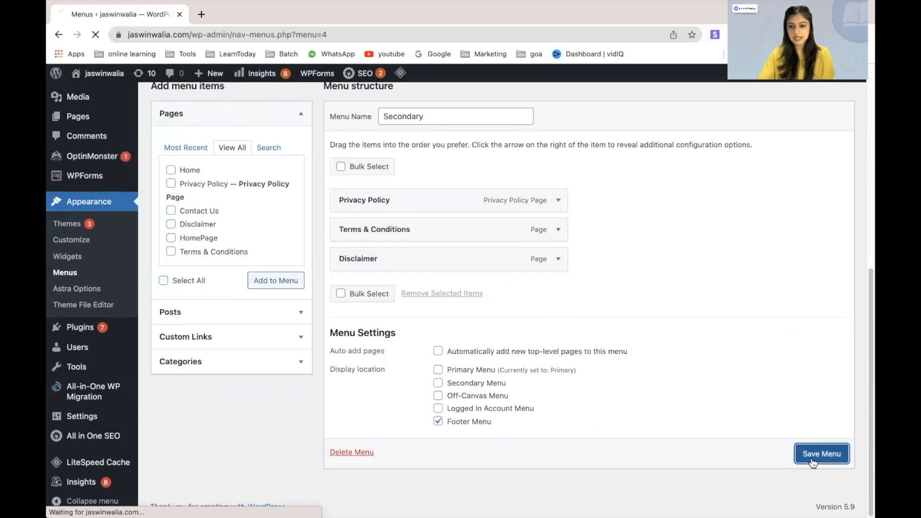
left_click(822, 453)
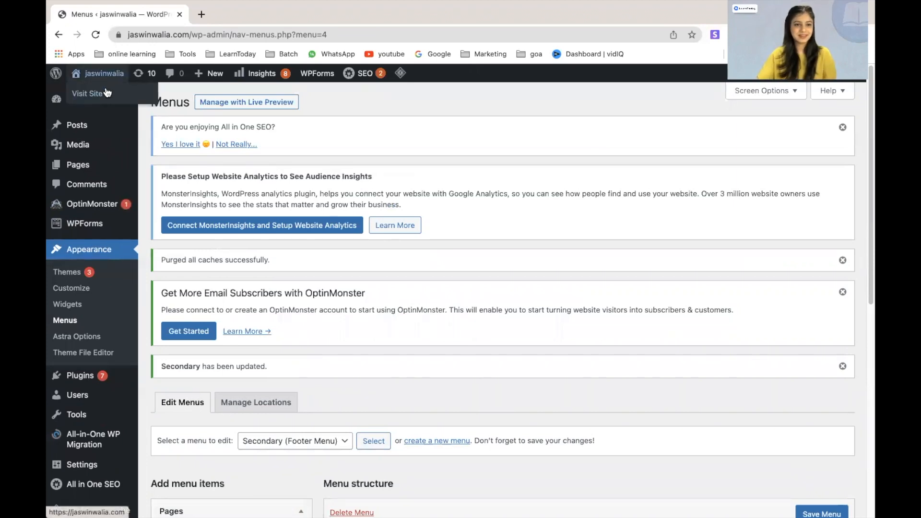
Visit the live site and check the footer shows Privacy Policy, Terms & Conditions and Disclaimer links.
left_click(86, 95)
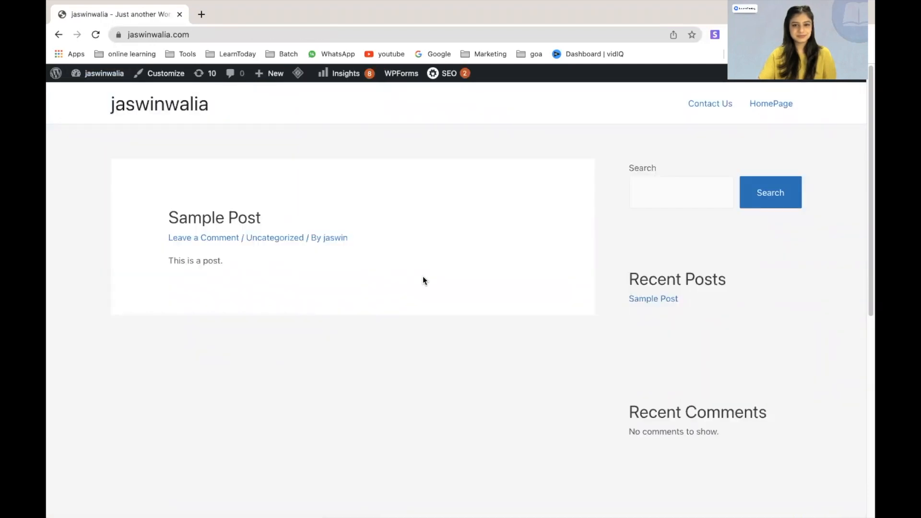
scroll("down", 3)
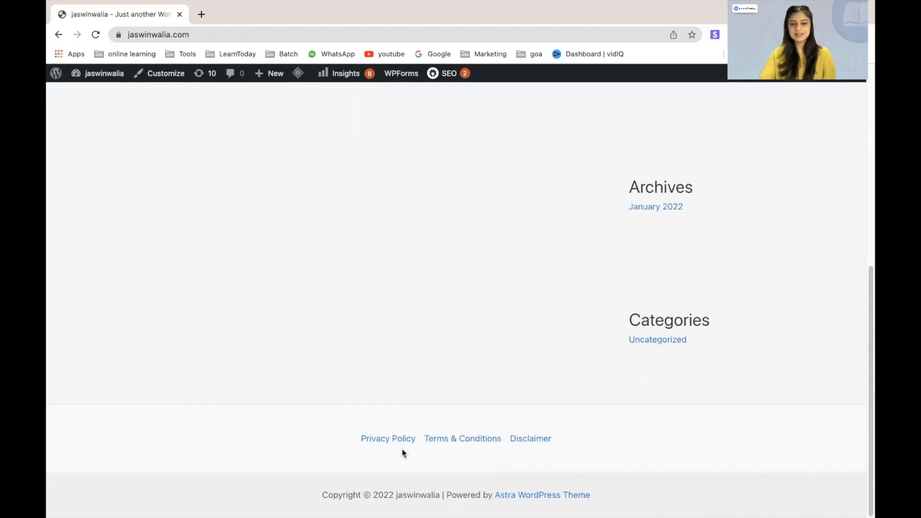
mouse_move(445, 443)
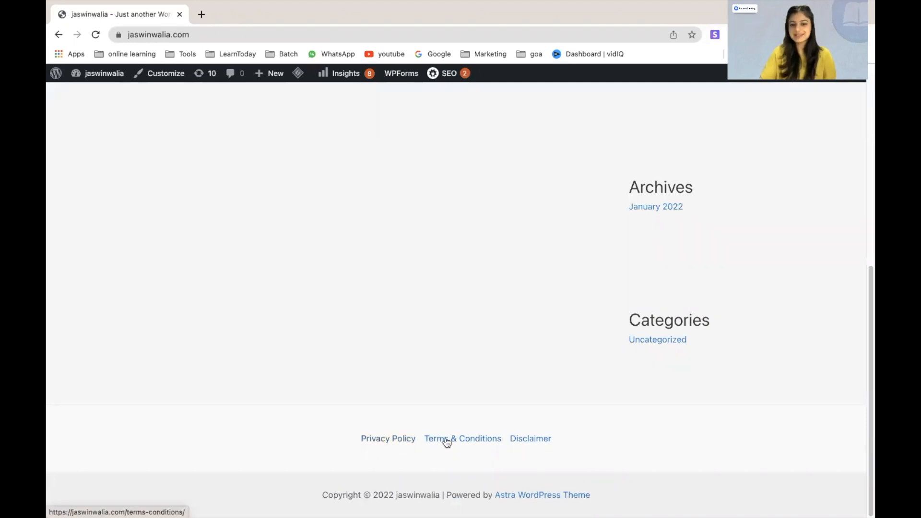
mouse_move(520, 443)
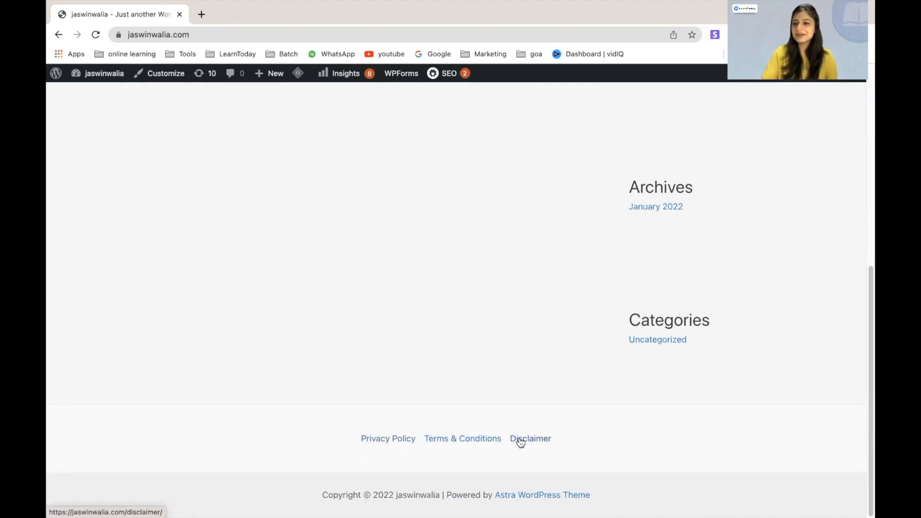
mouse_move(369, 443)
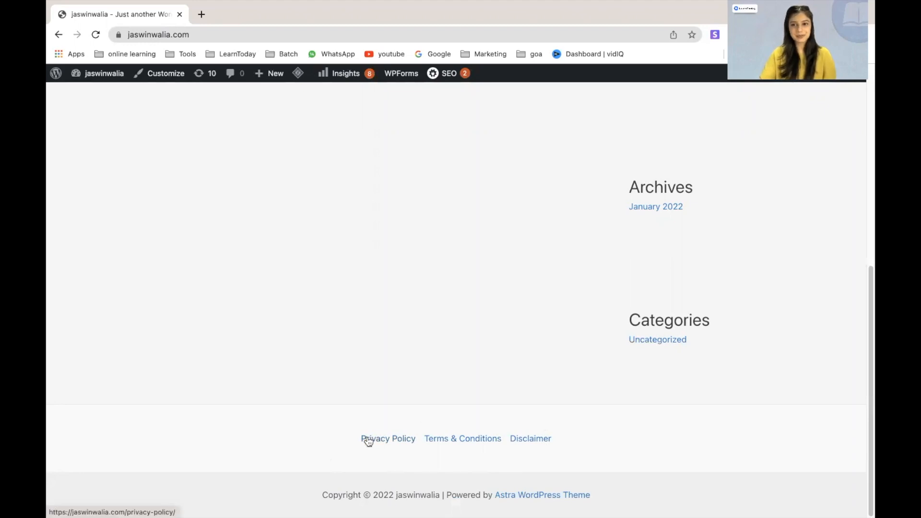